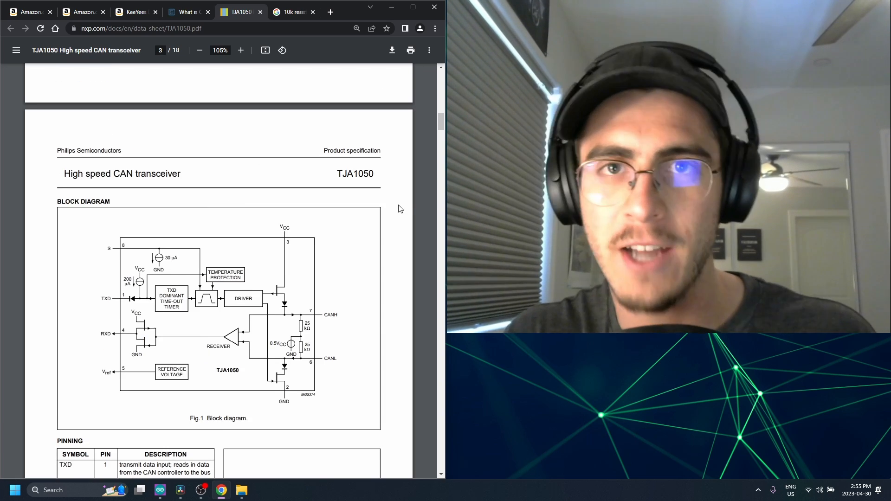
Step: Switch to the Amazon TJA1050 CAN module five-pack listing and inspect the module photos
left_click(82, 11)
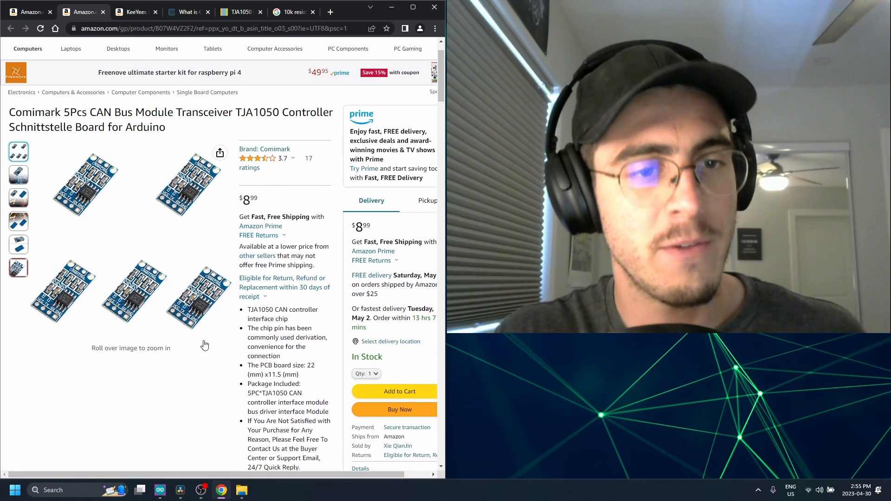
mouse_move(186, 188)
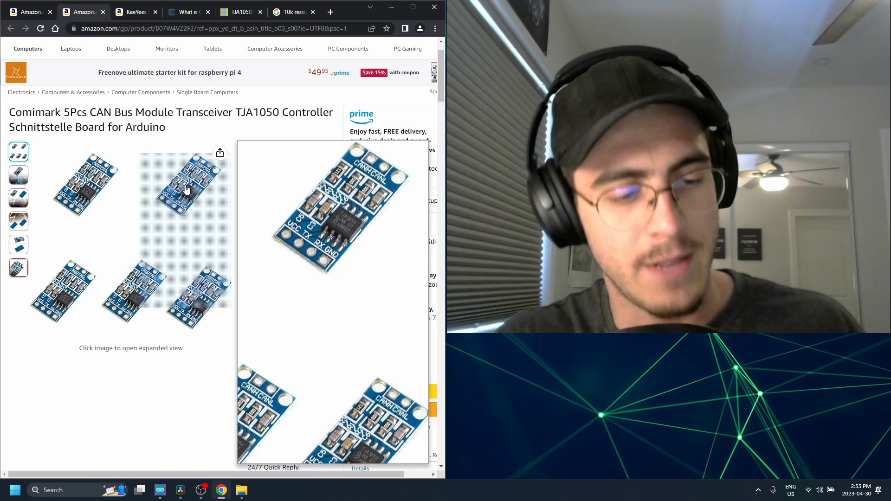
left_click(280, 284)
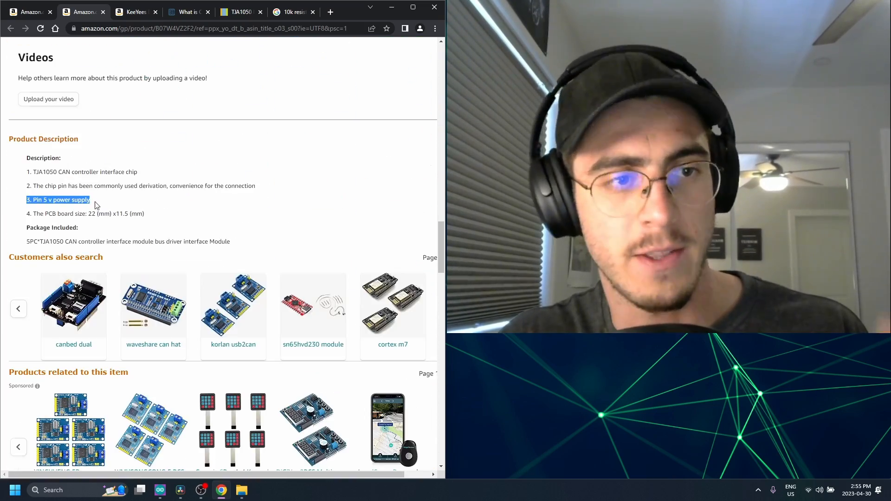
mouse_move(169, 201)
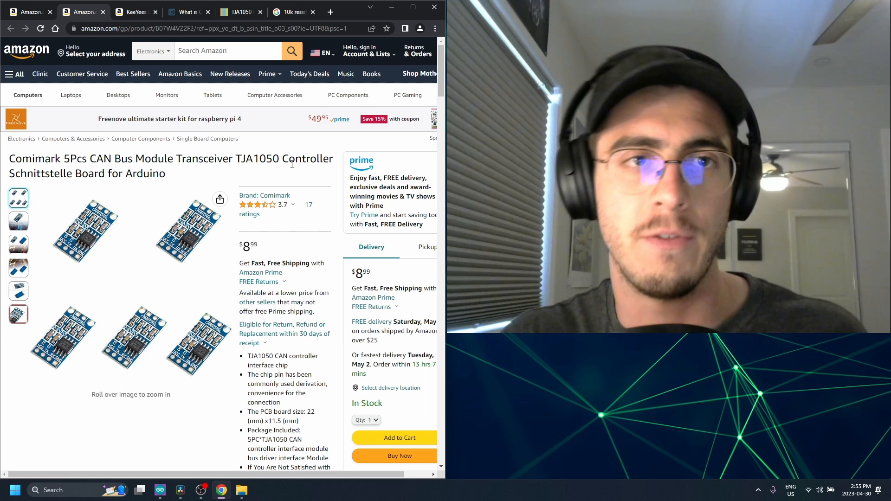
left_click(243, 12)
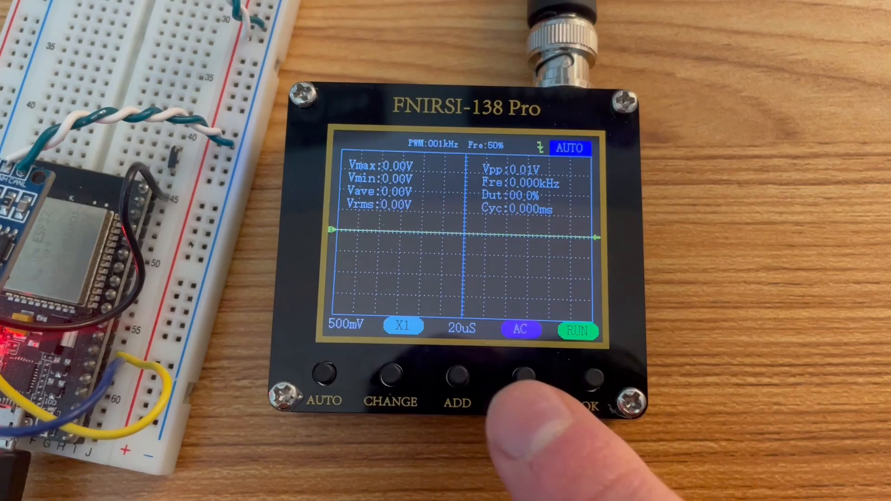
left_click(592, 382)
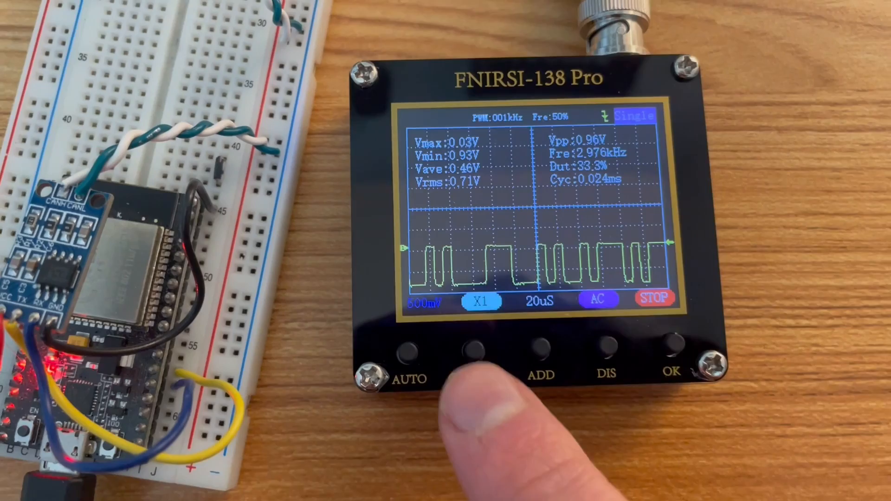
left_click(473, 355)
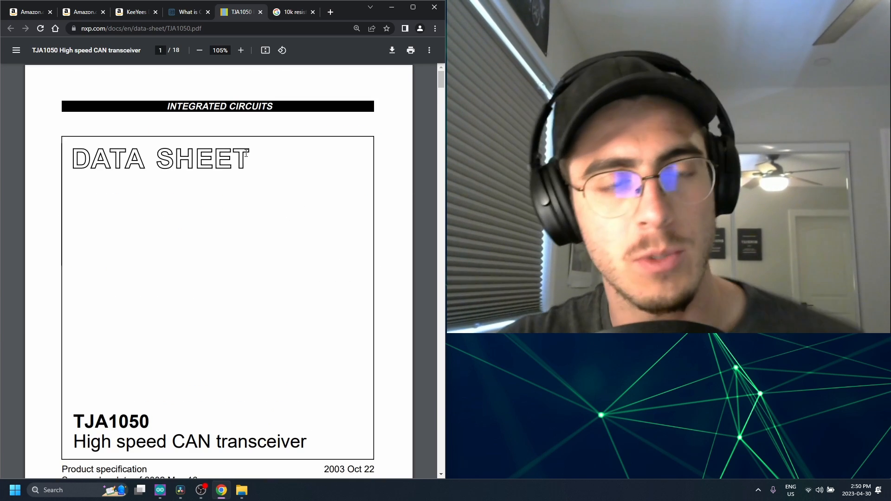
Step: Highlight the datasheet's 3.3 V and 5 V input-level compatibility feature on page 2
scroll("down", 3)
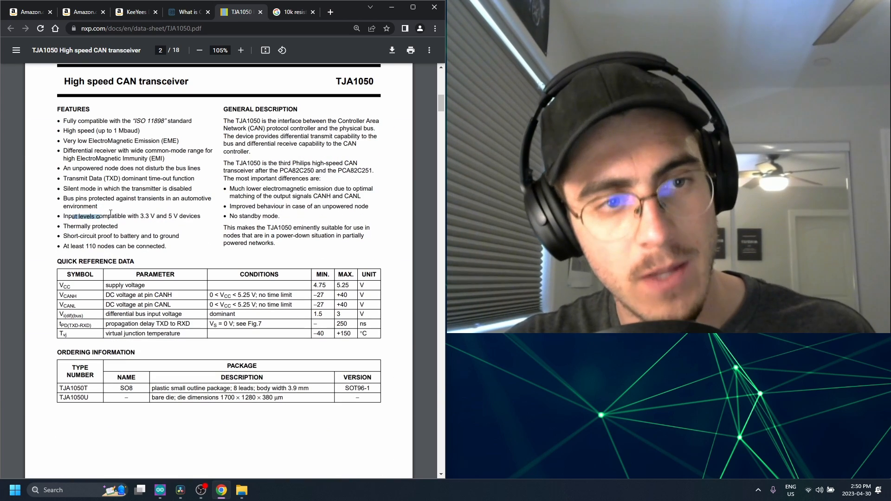
left_click_drag(61, 216, 200, 215)
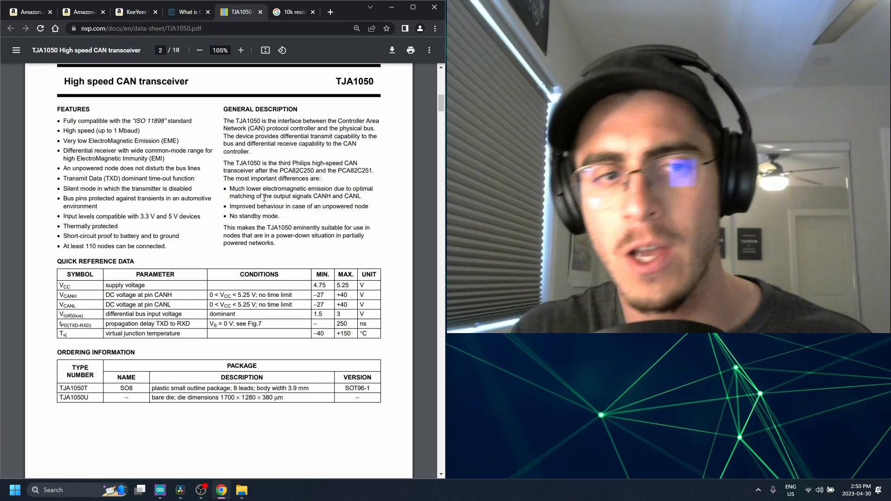
mouse_move(175, 206)
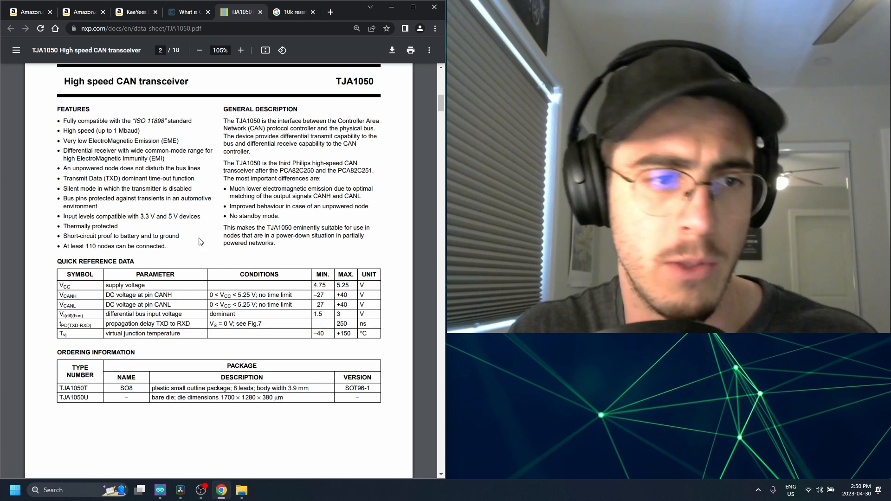
double_click(64, 286)
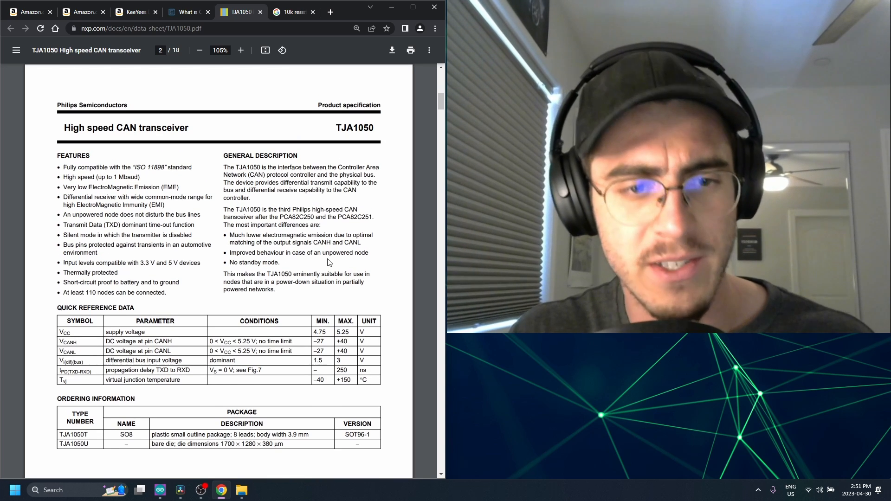
Step: Scroll down to page 3's block diagram and pinning table
scroll("down", 3)
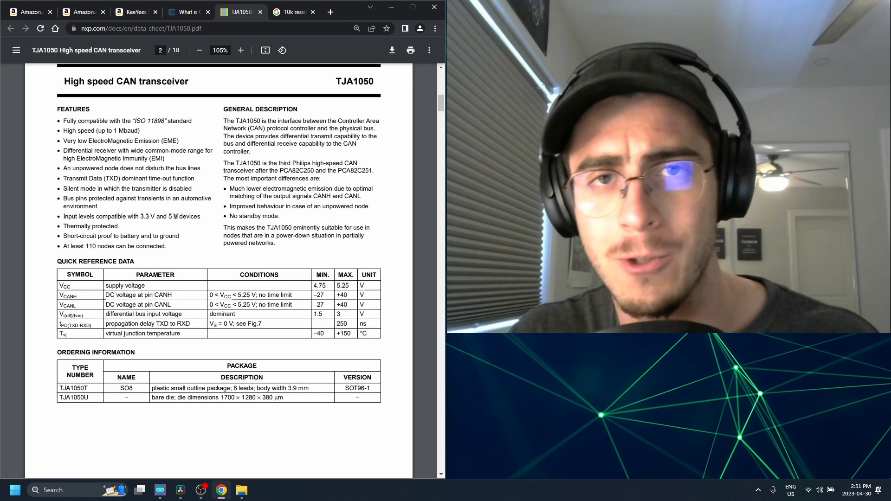
scroll("down", 3)
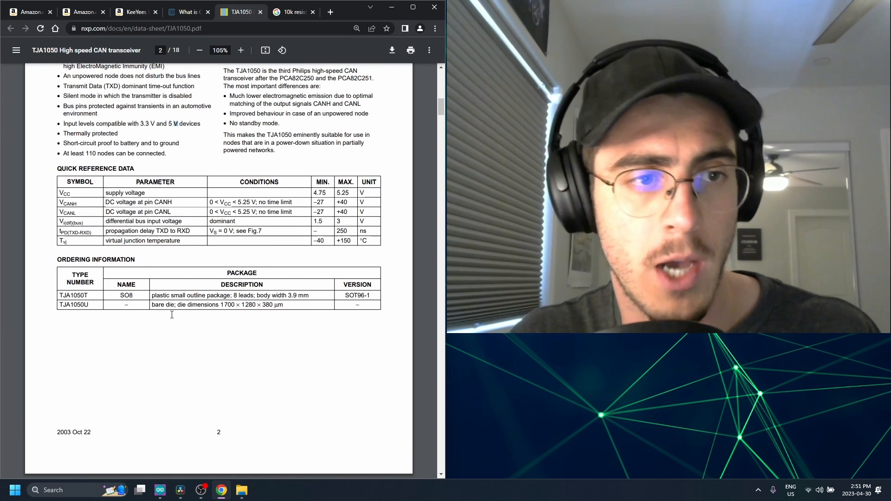
scroll("down", 3)
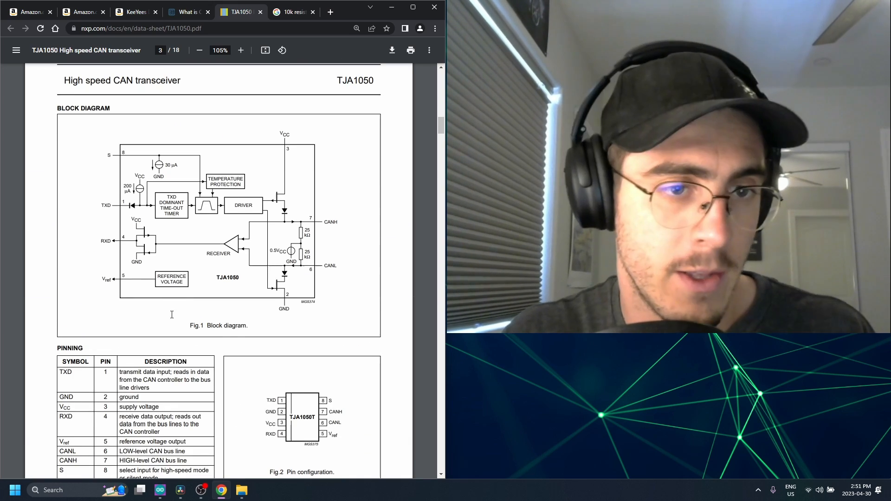
scroll("down", 3)
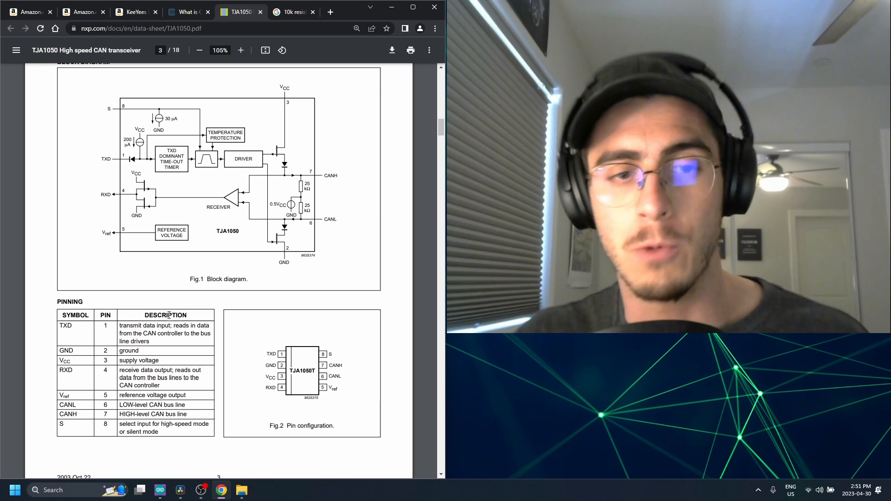
scroll("down", 3)
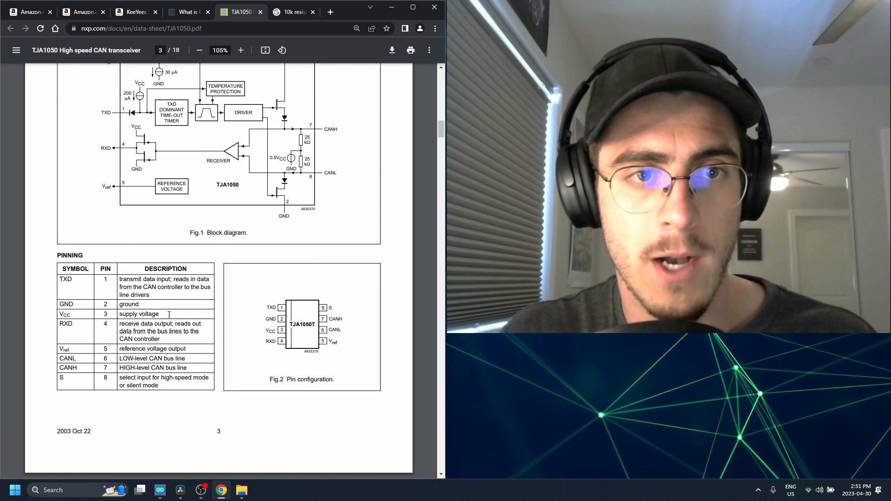